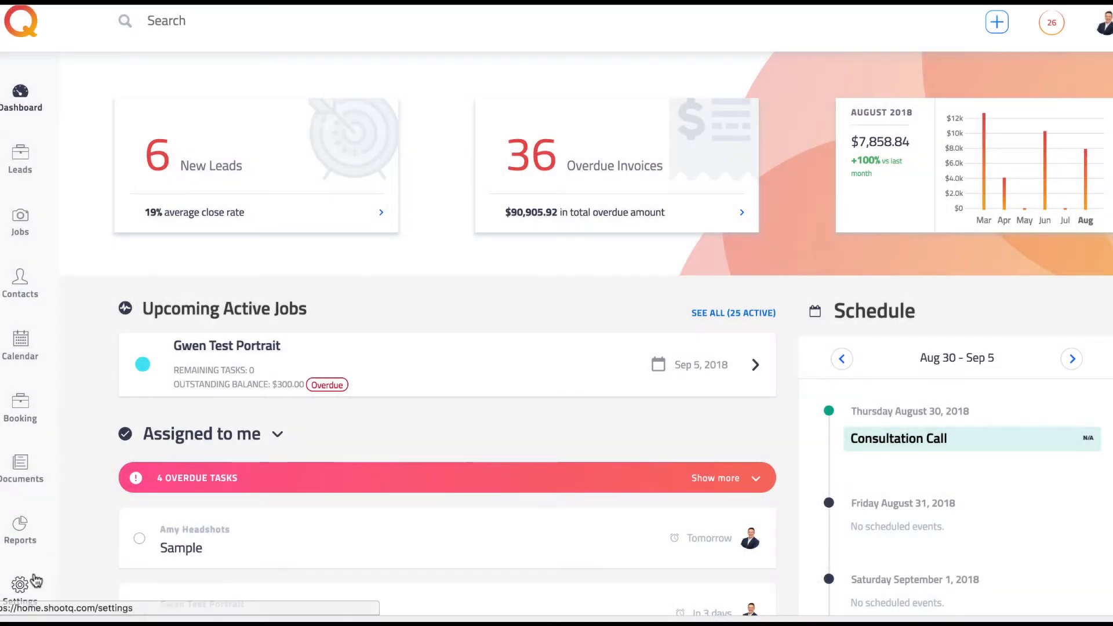
Open Settings, then Workflow & Automation, then the Product Workflow Templates page.
click(20, 582)
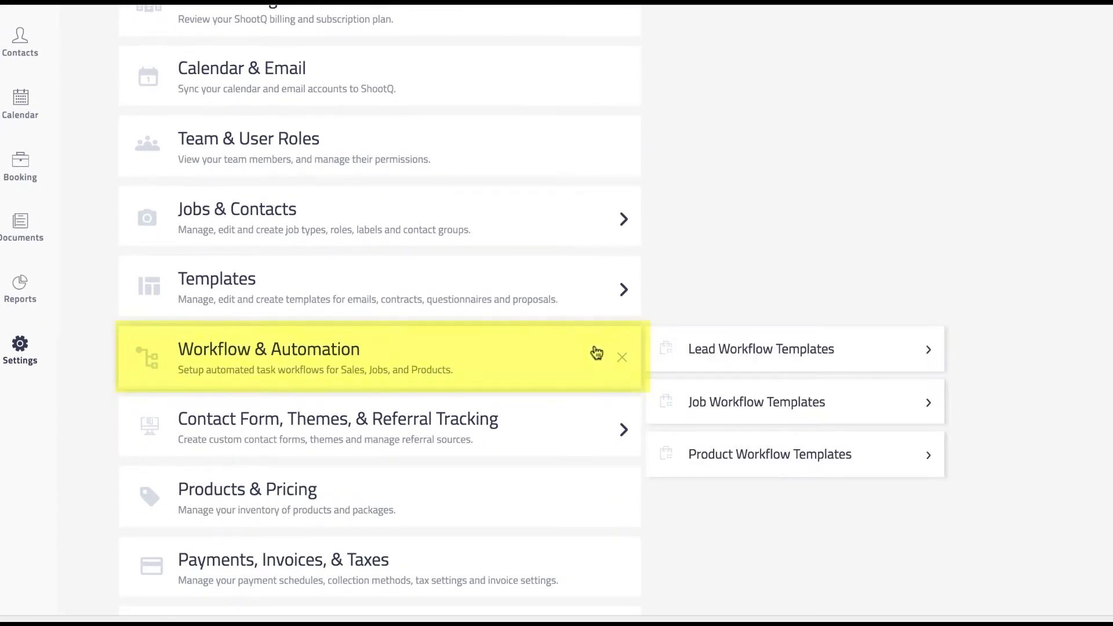
click(770, 455)
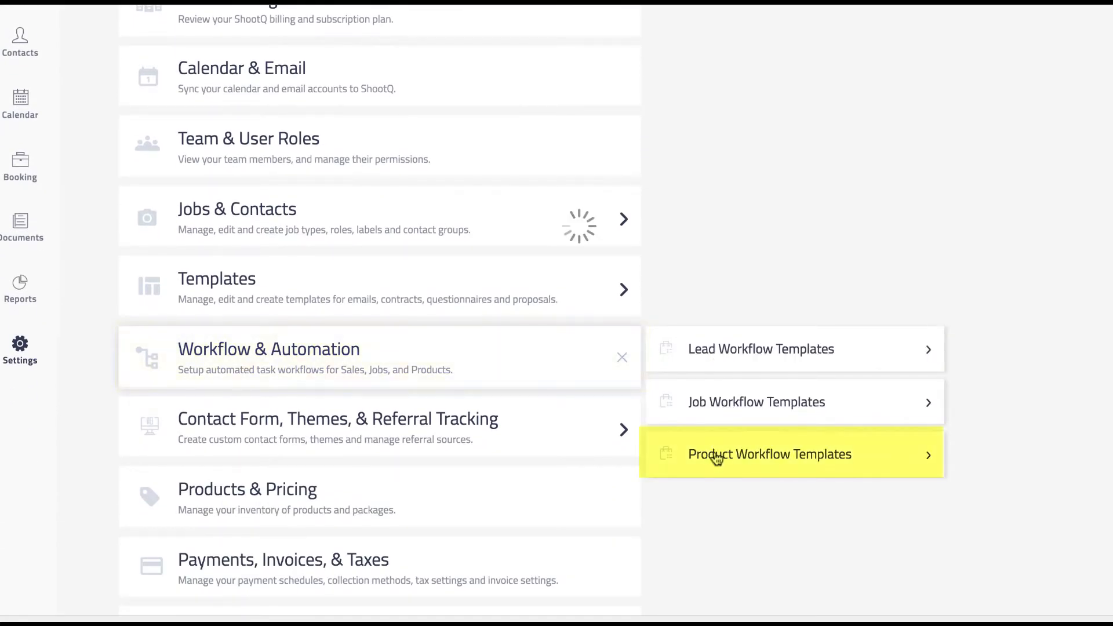
click(769, 455)
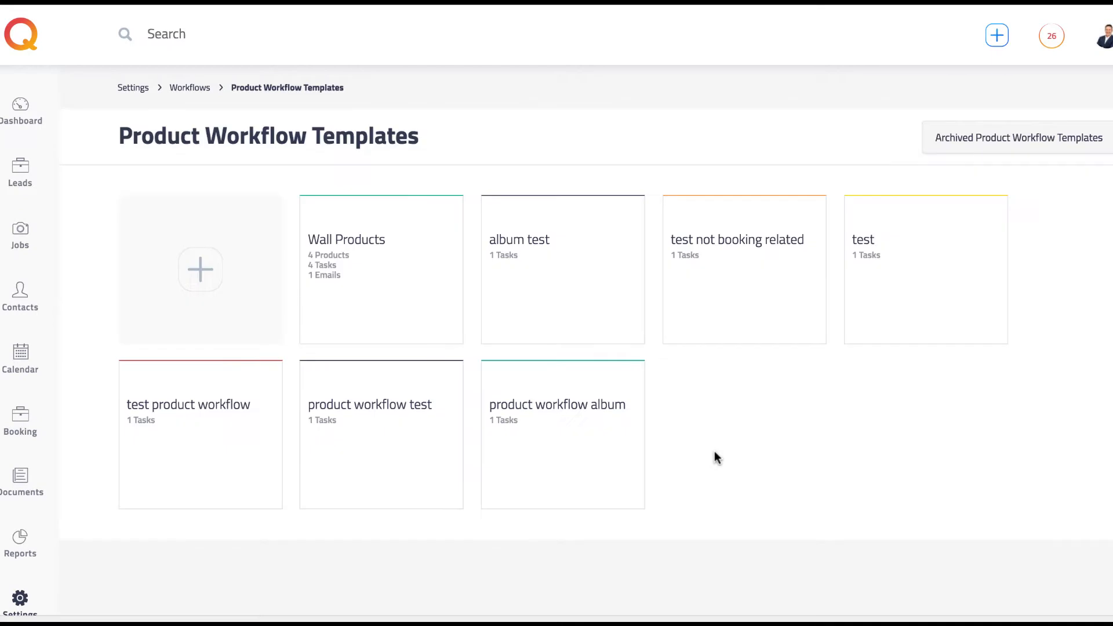
mouse_move(200, 269)
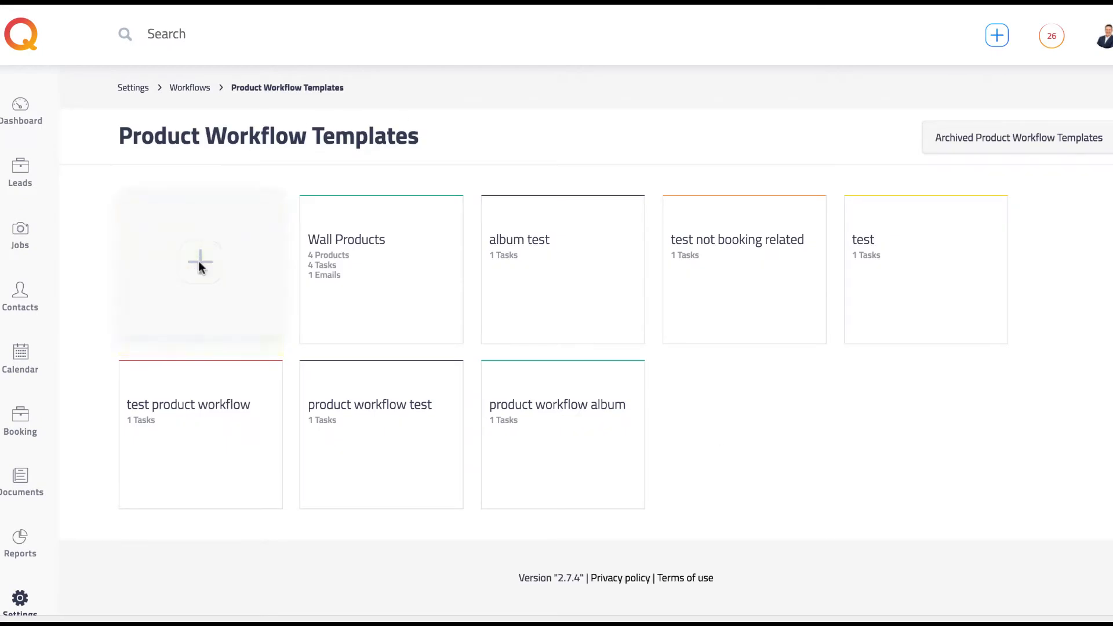
Create a template named 'Album Workflow' and assign it to the 12" X 12" Album product.
click(201, 262)
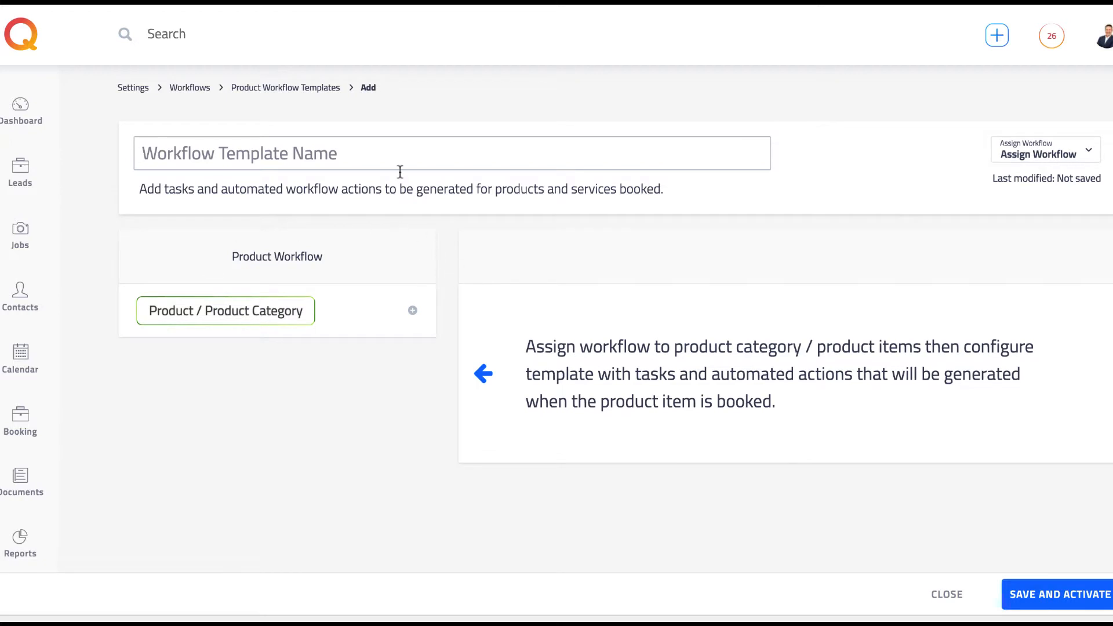
text(Album)
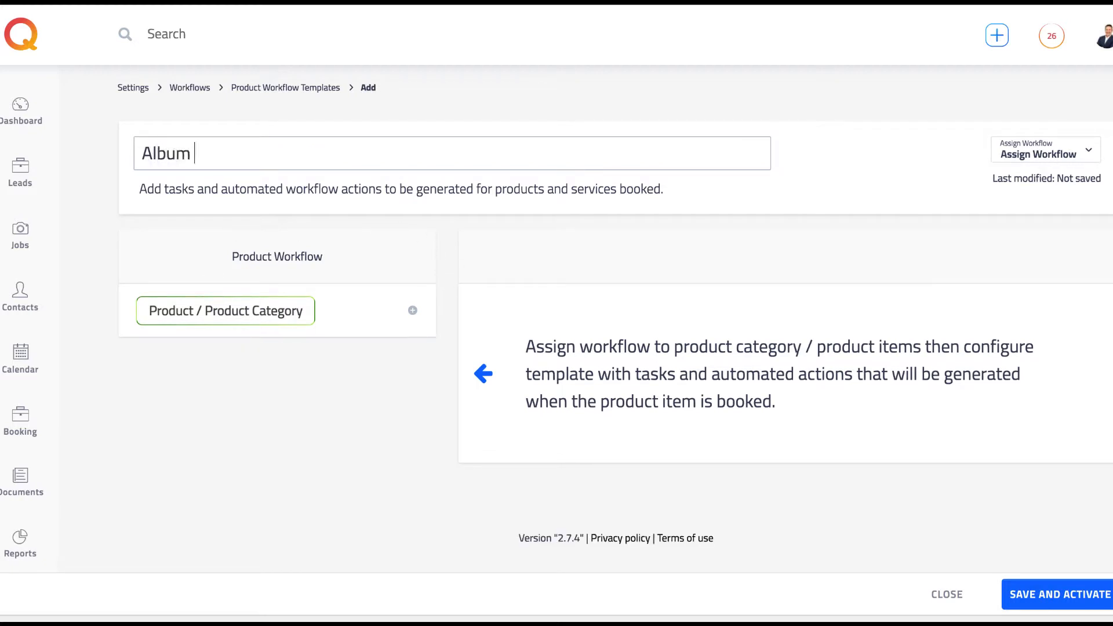
text(Workflow)
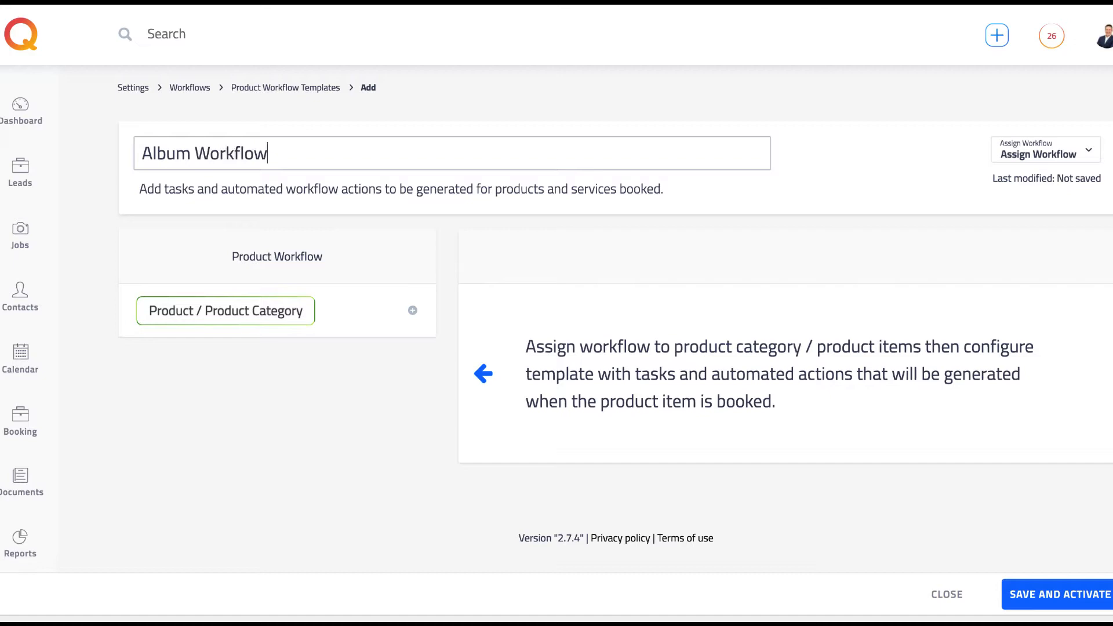
mouse_move(970, 206)
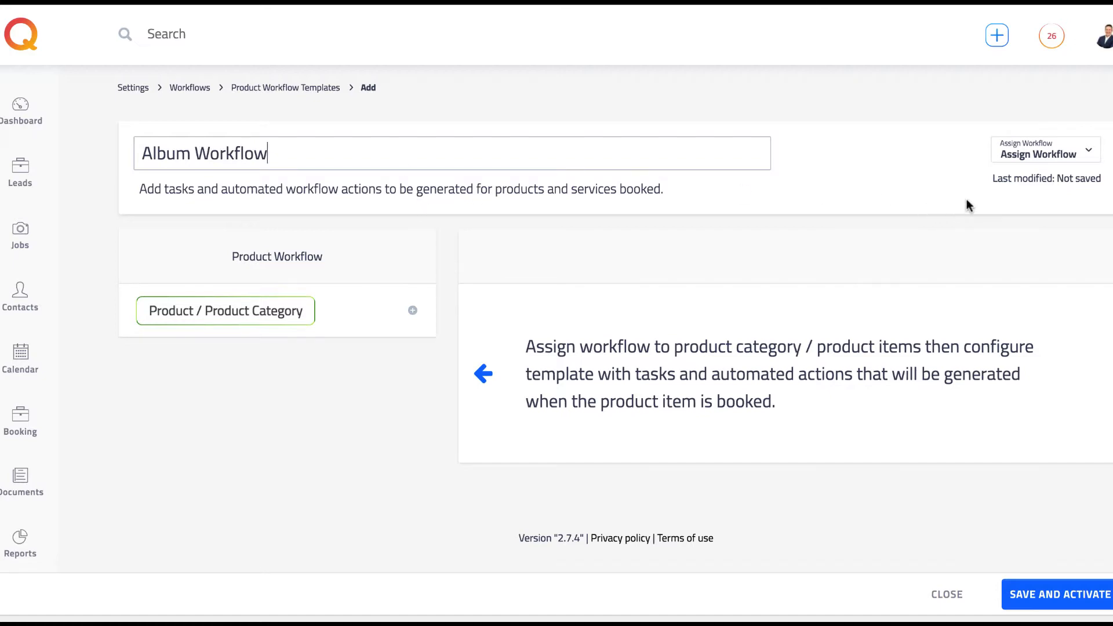
click(1044, 150)
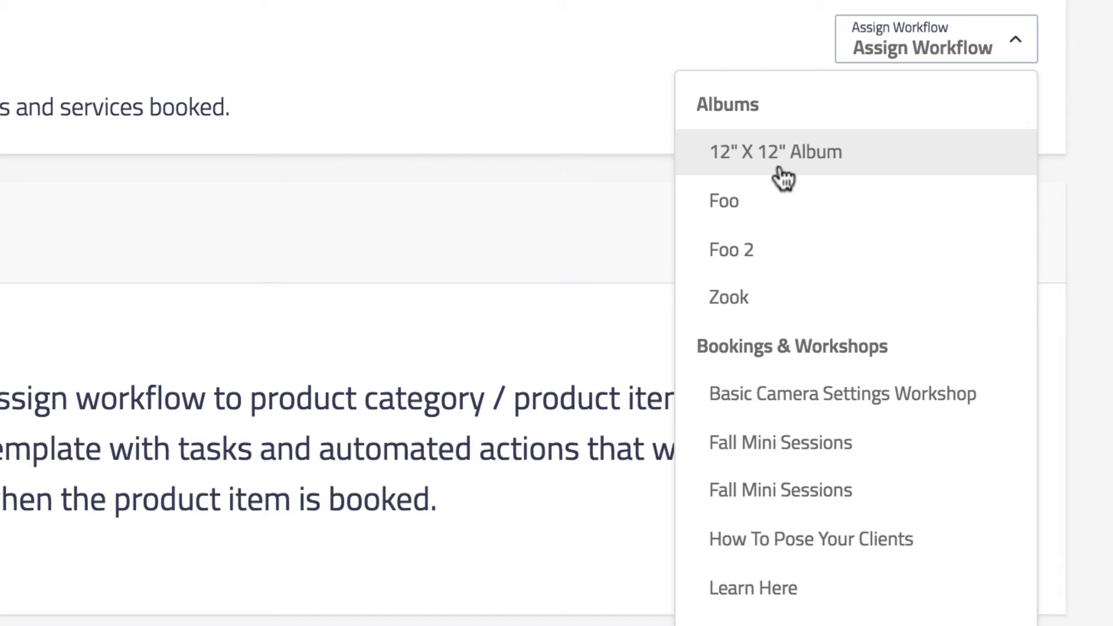
click(776, 151)
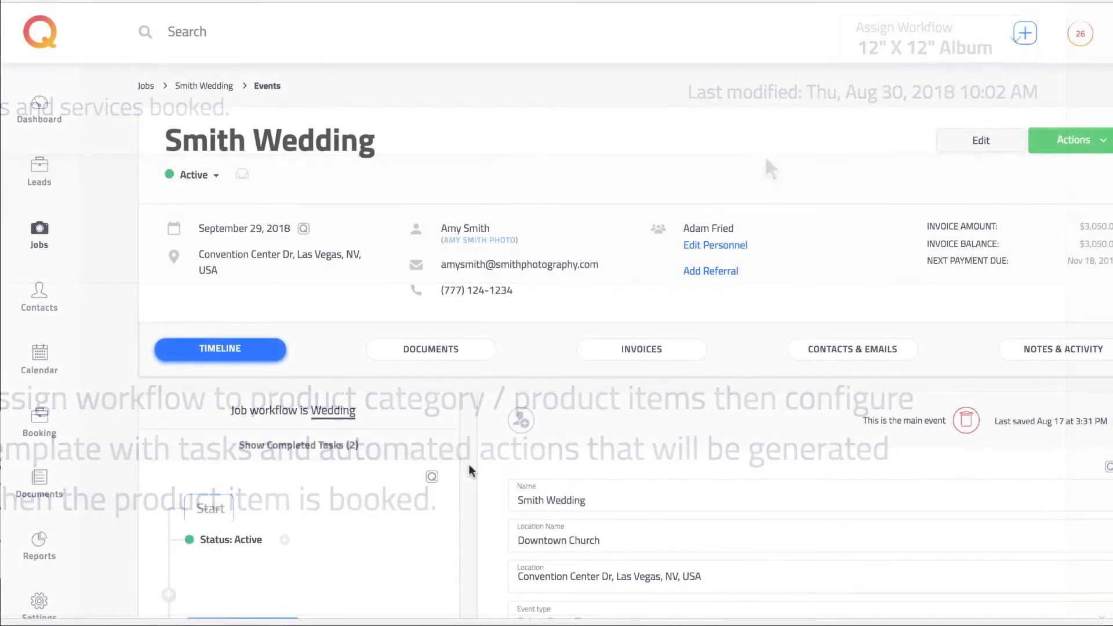
Expand the 12" X 12" Album product's tasks and tick the email task completed.
scroll(down, 3)
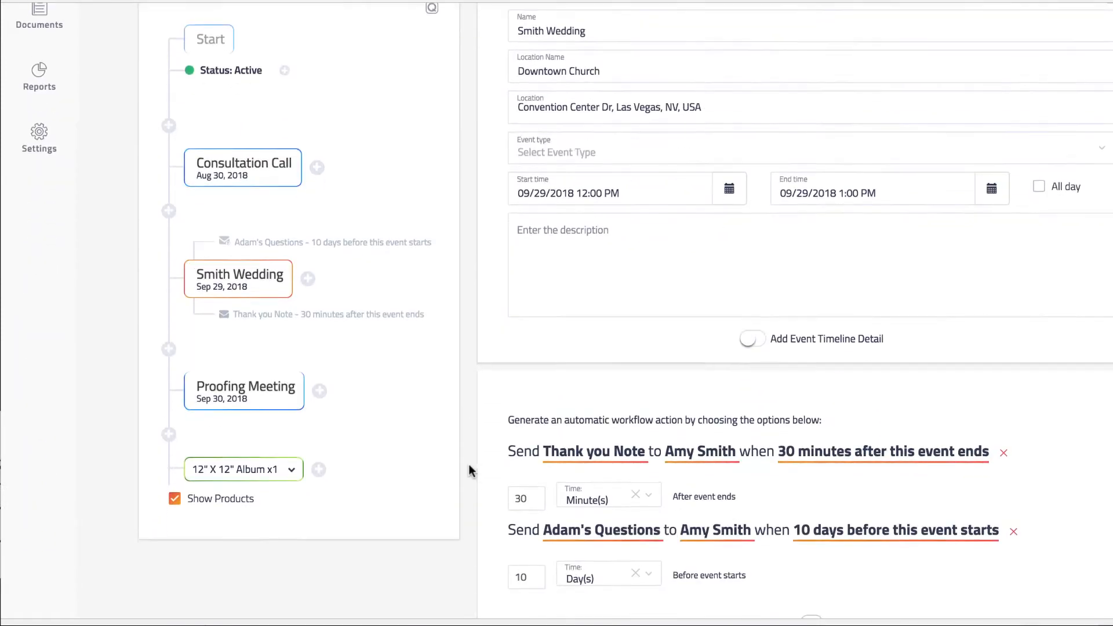
scroll(down, 3)
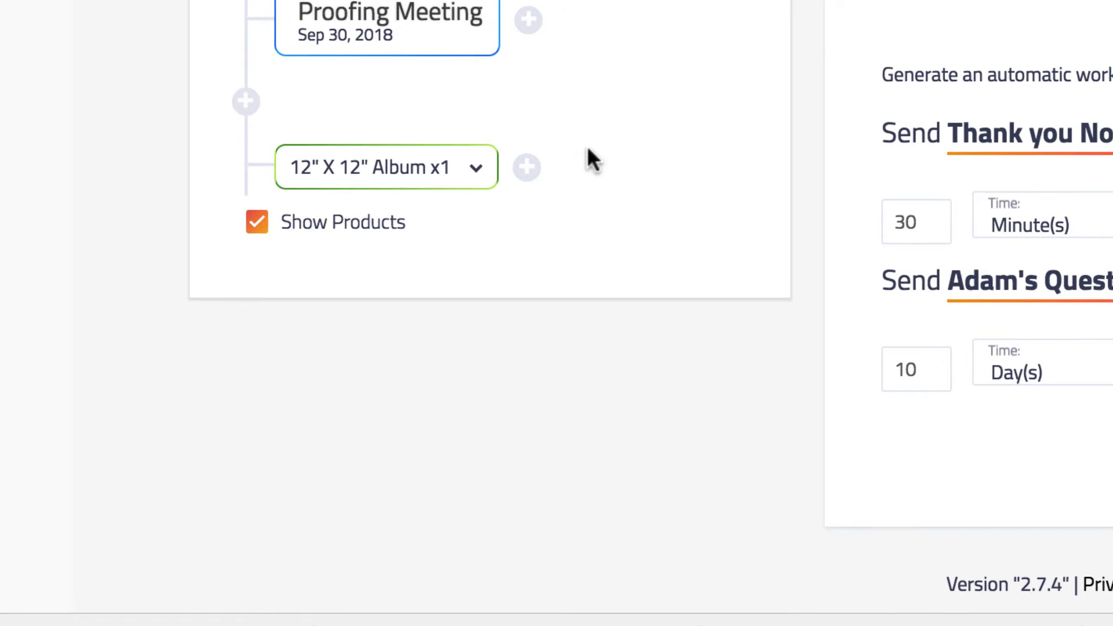
click(386, 167)
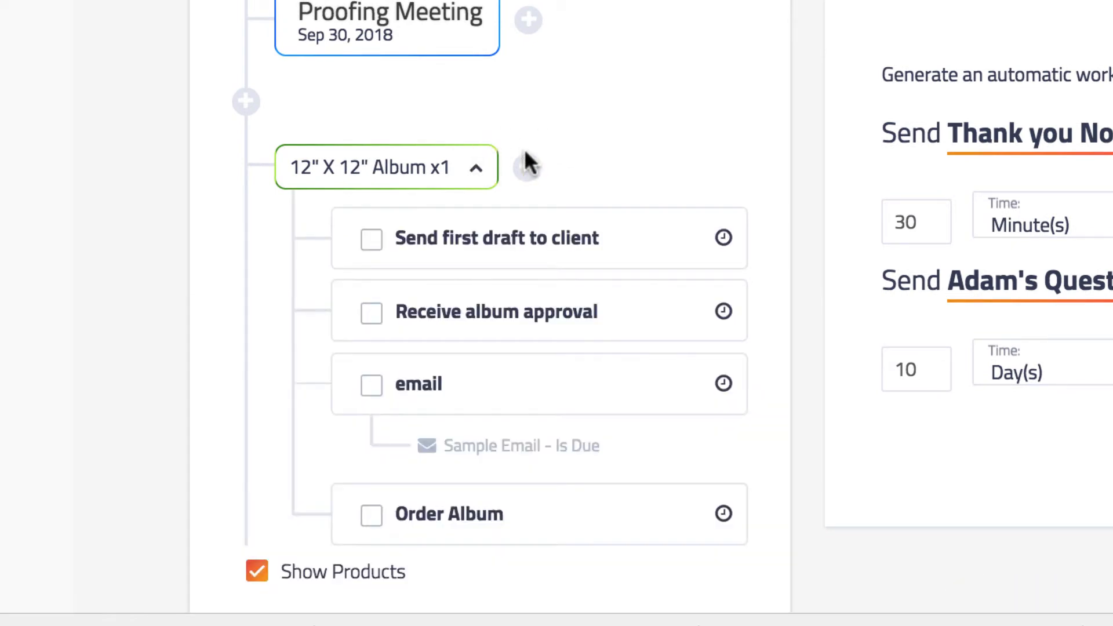
click(371, 384)
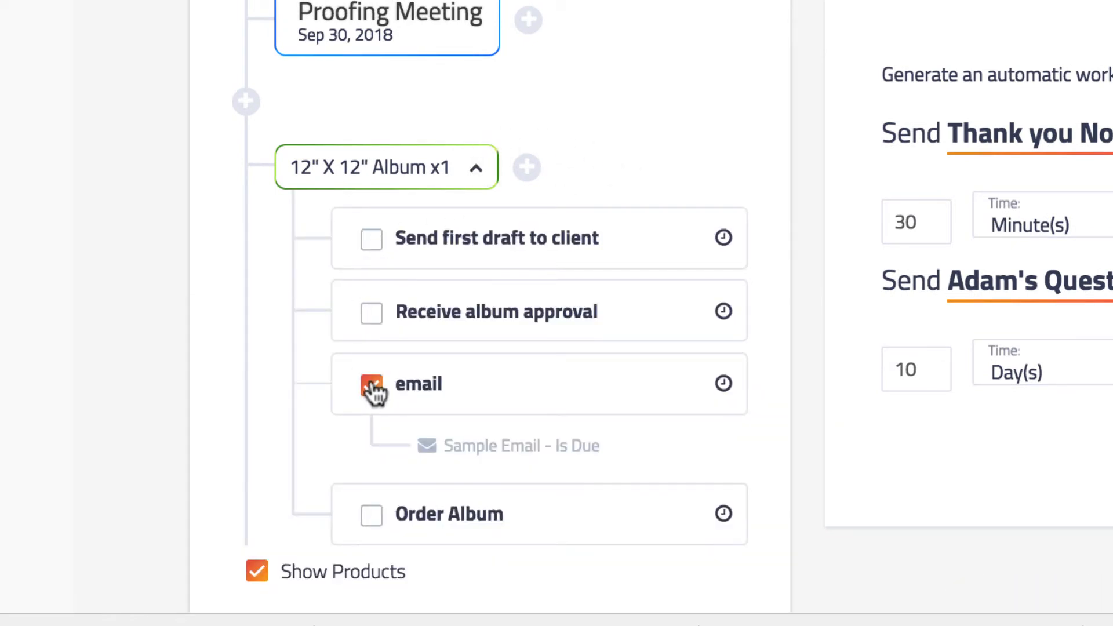
click(371, 383)
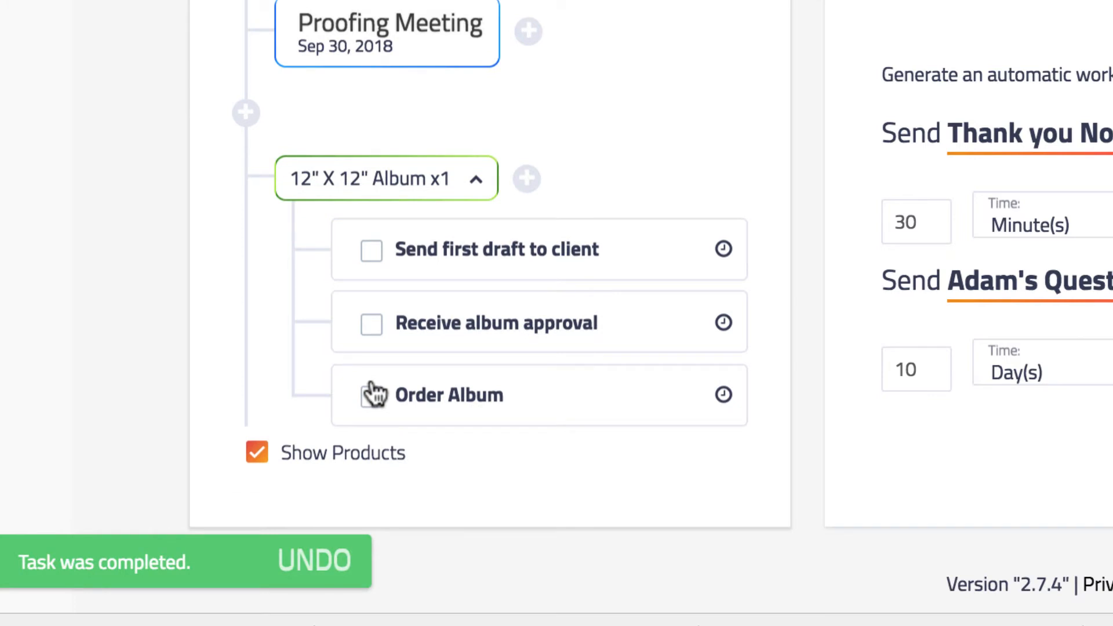
Toggle Show Products off and back on in the job timeline.
click(256, 452)
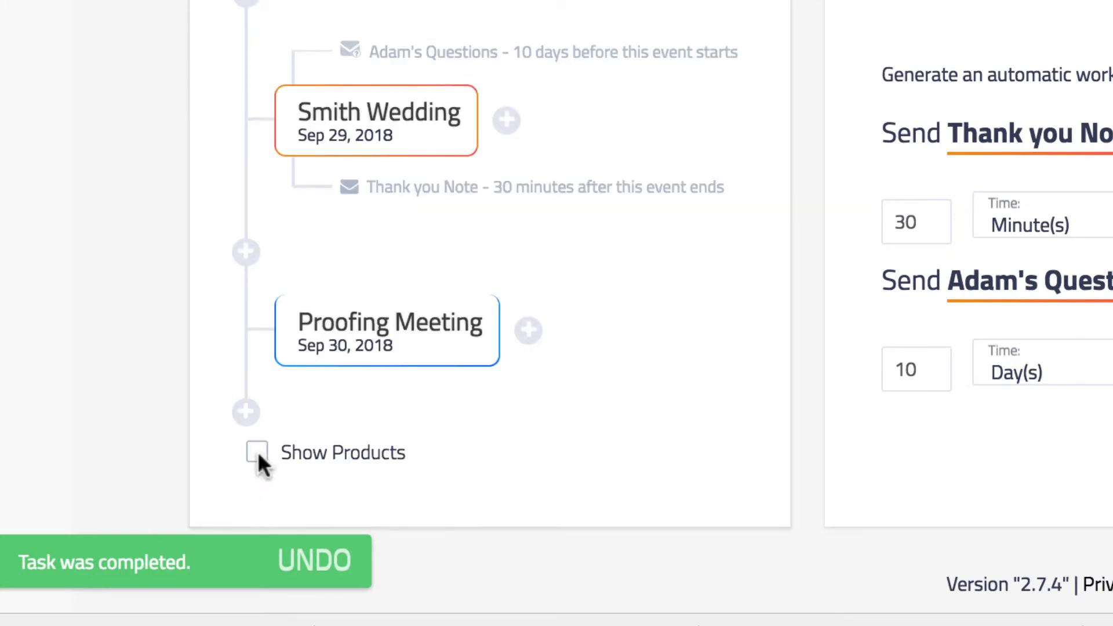
click(257, 453)
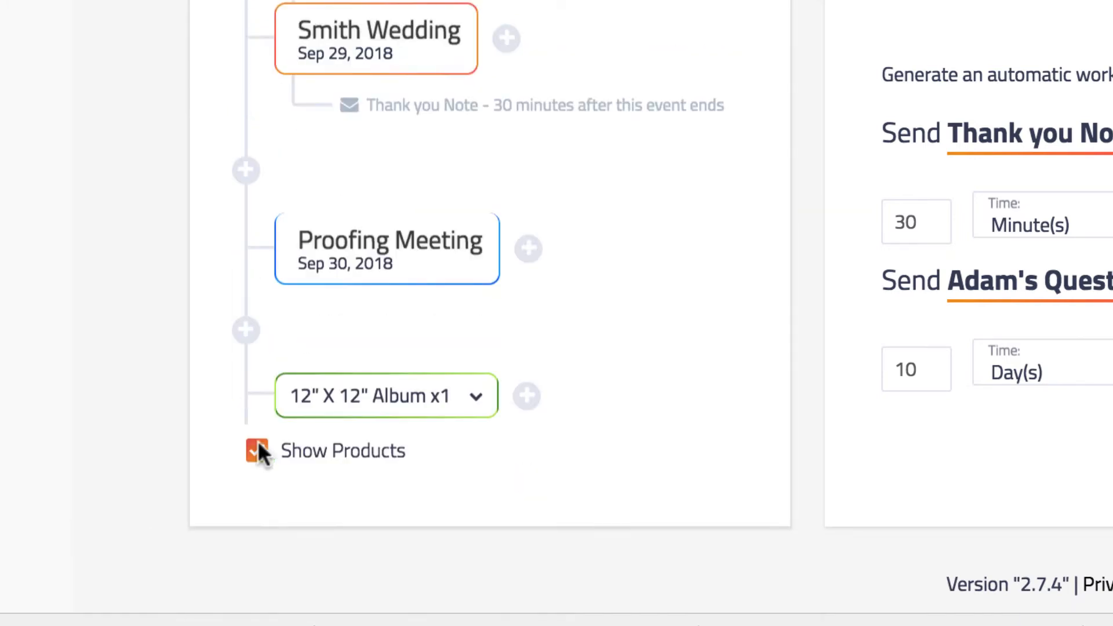
click(257, 451)
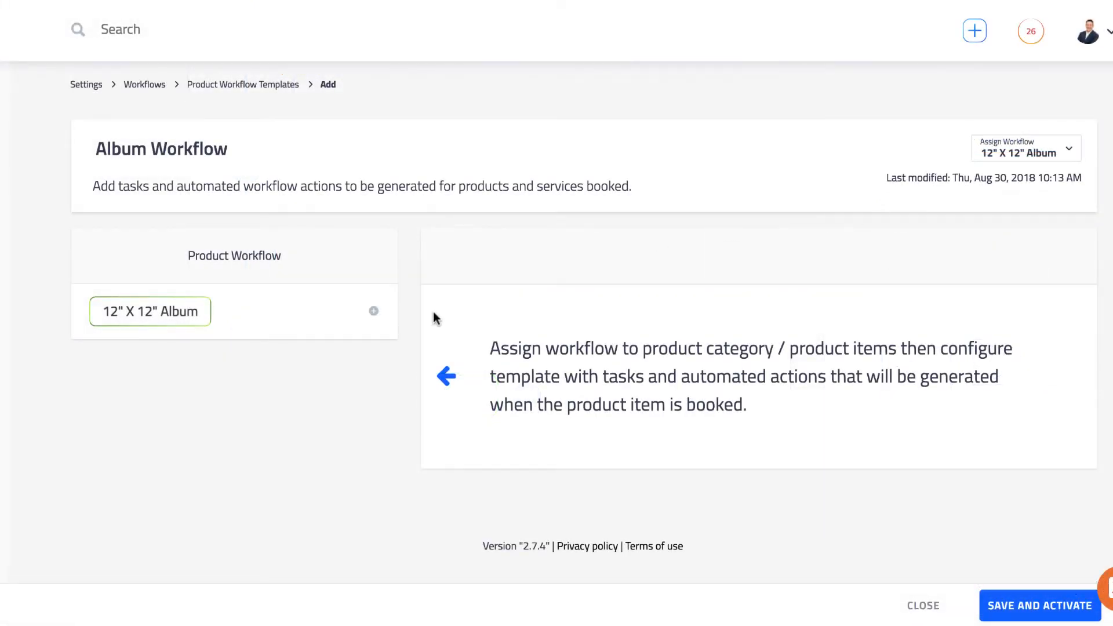
Add a 'Send first album draft' task assigned to the videographer.
click(1039, 605)
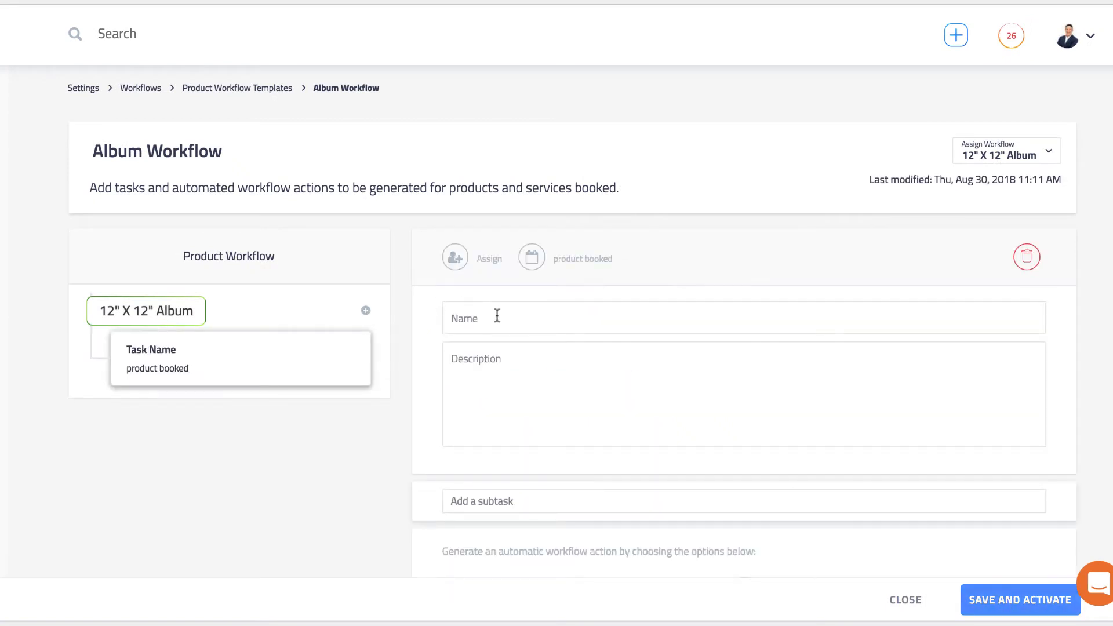
text(Send)
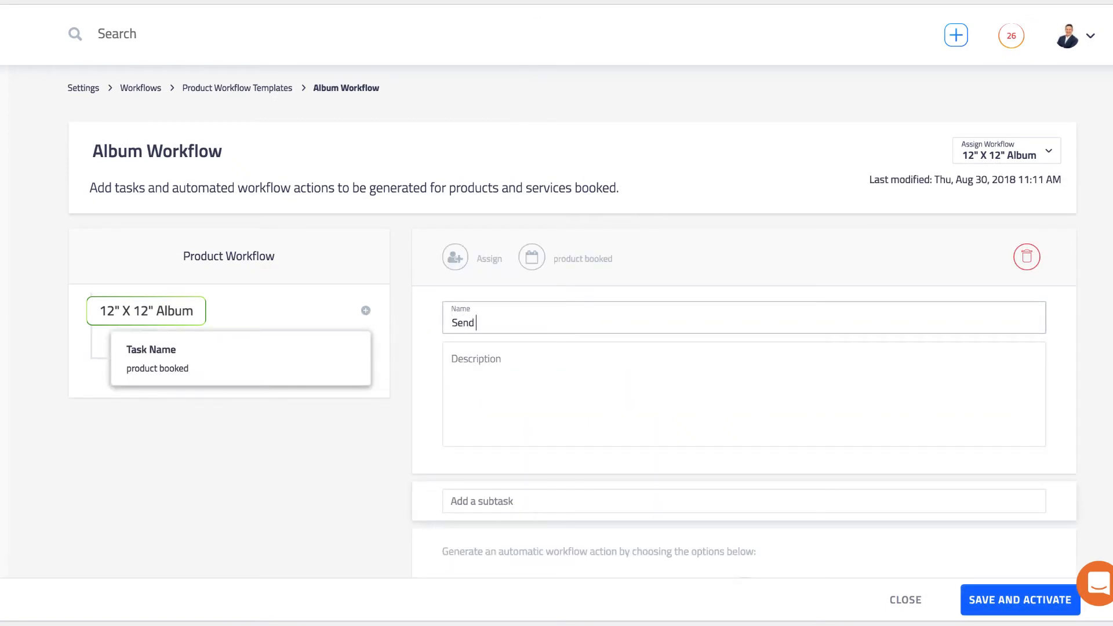
text(first album draft)
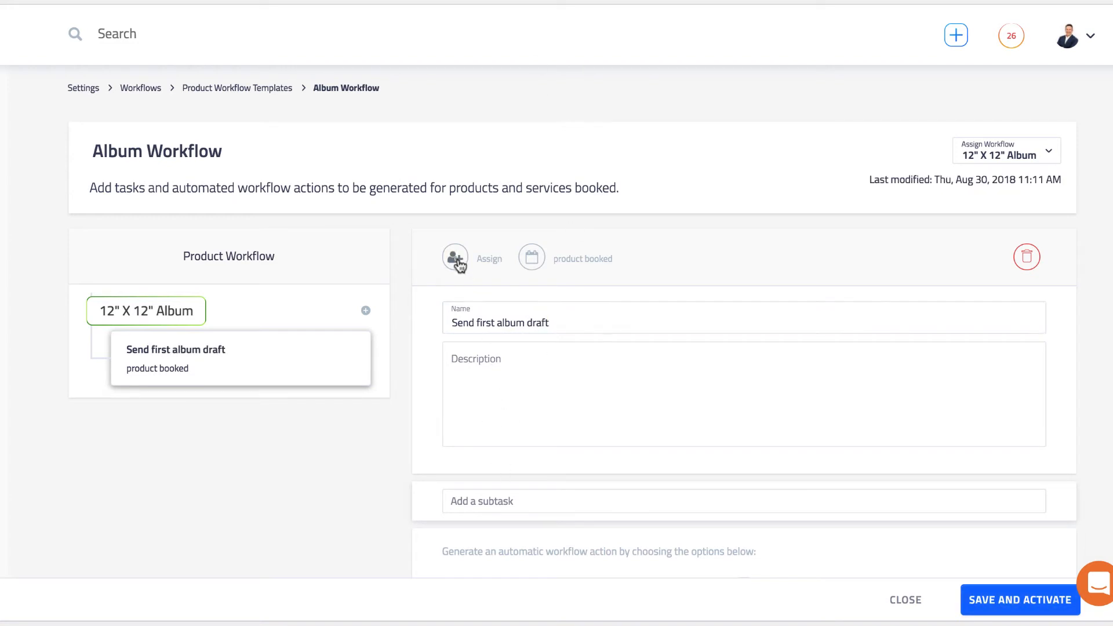
click(455, 257)
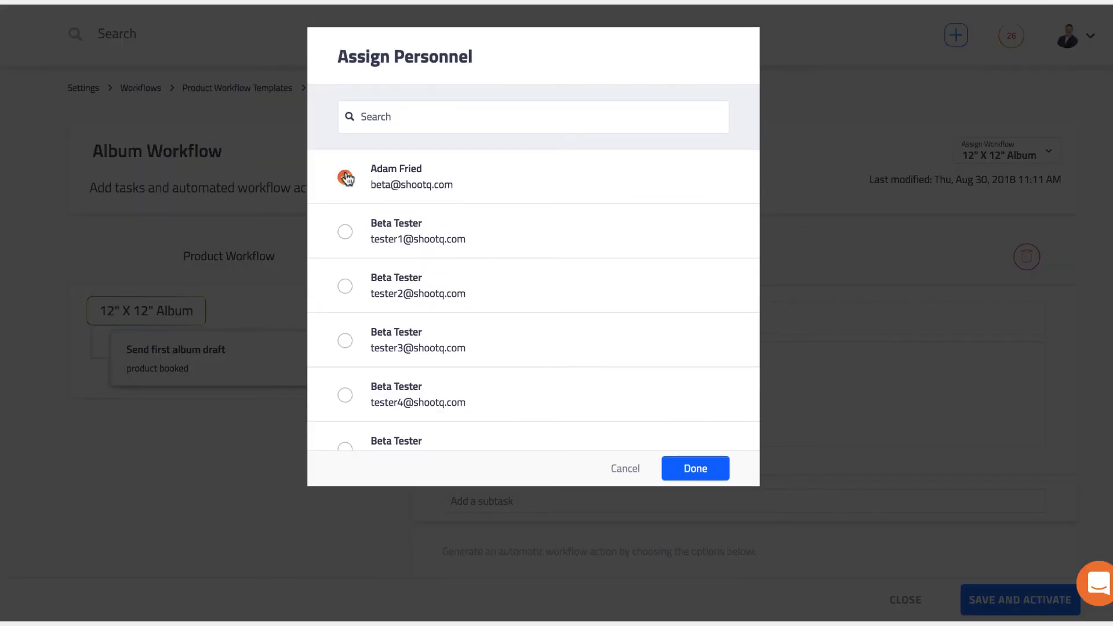
click(694, 468)
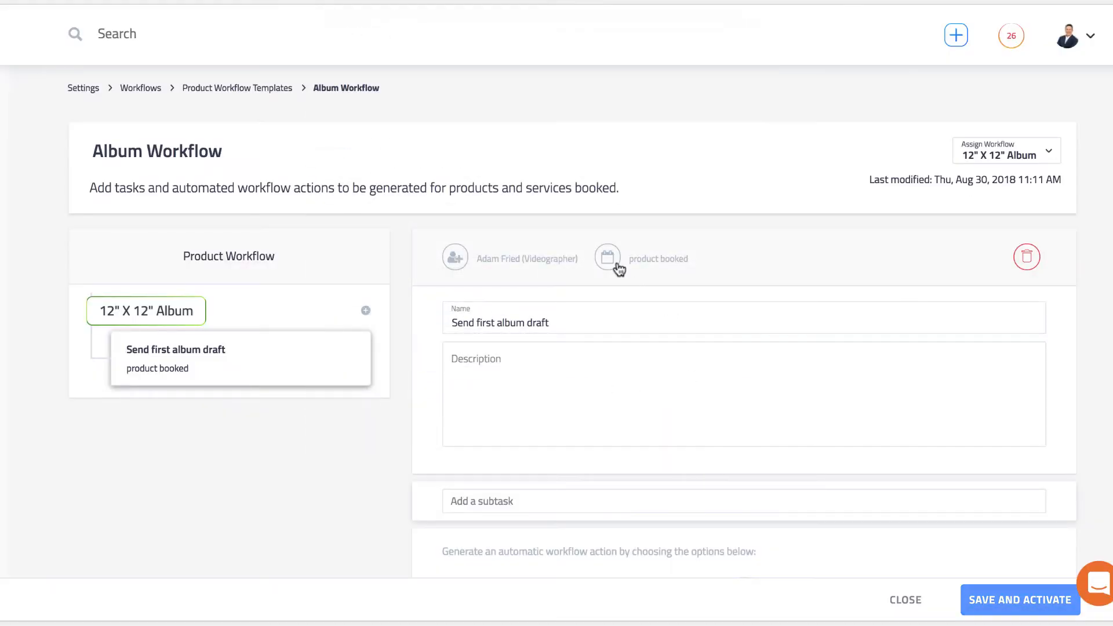
Make the task due 3 days after the product is booked.
click(607, 257)
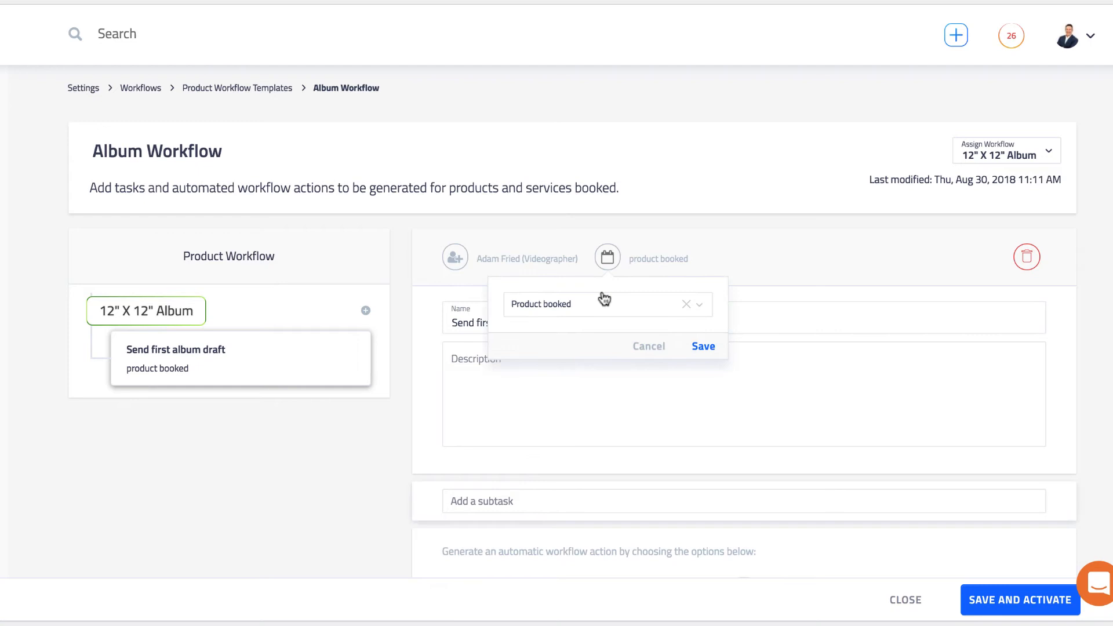
click(699, 304)
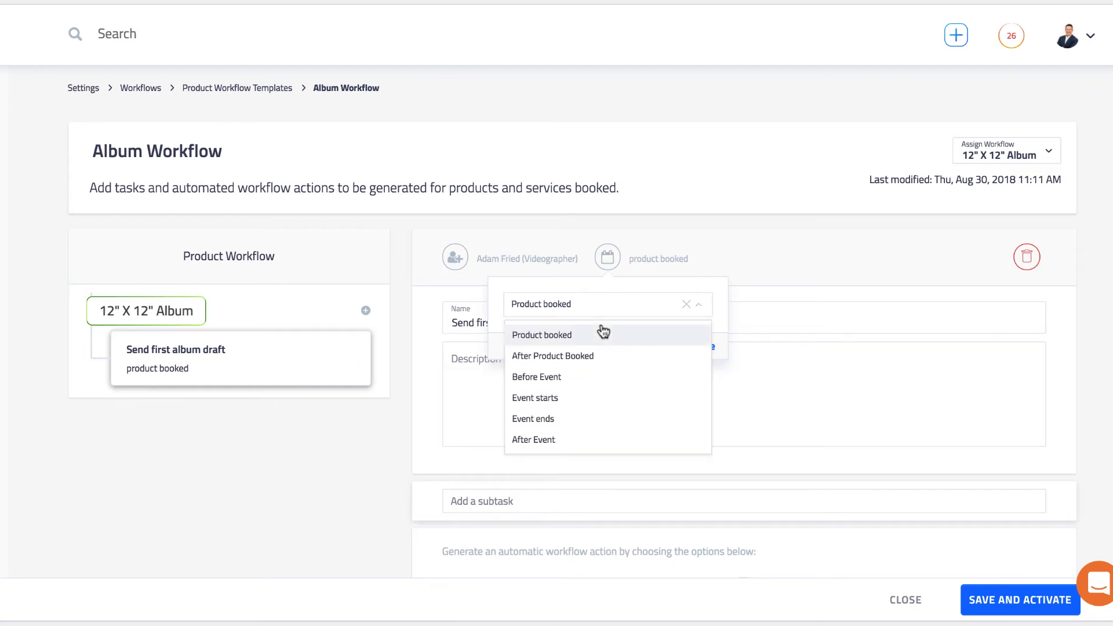
click(553, 355)
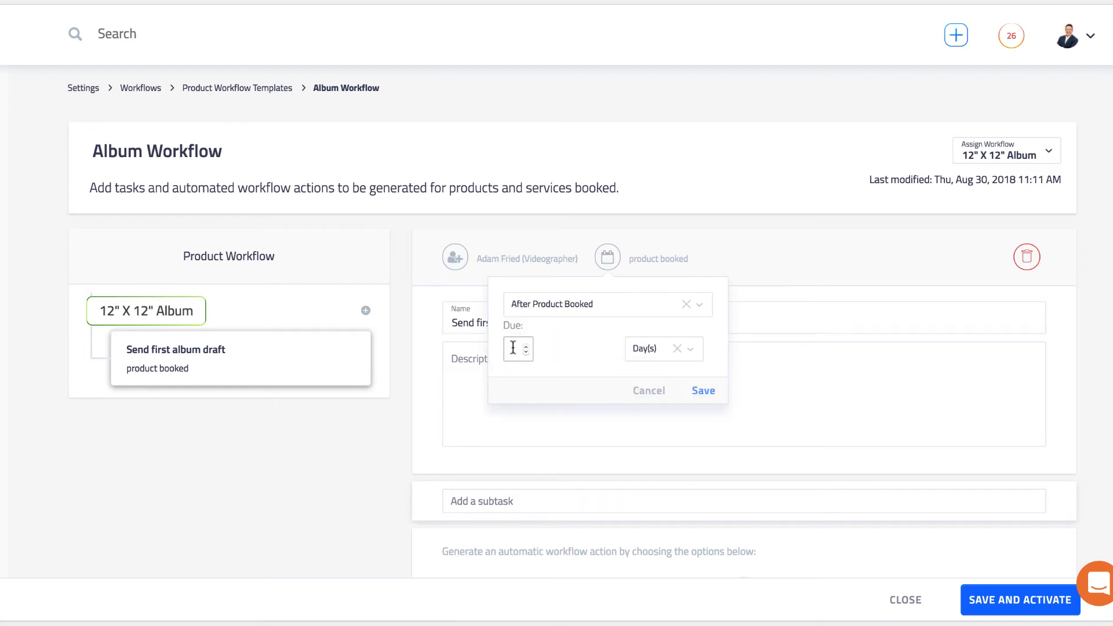
click(702, 390)
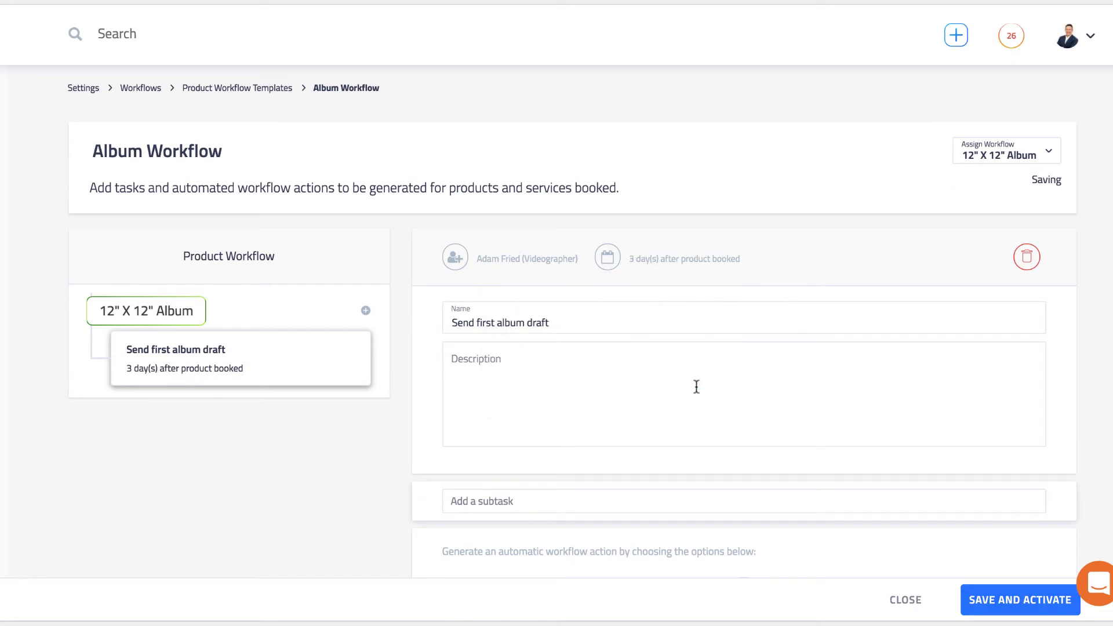
Enter the subtask 'send note to team' under Send first album draft.
text(send)
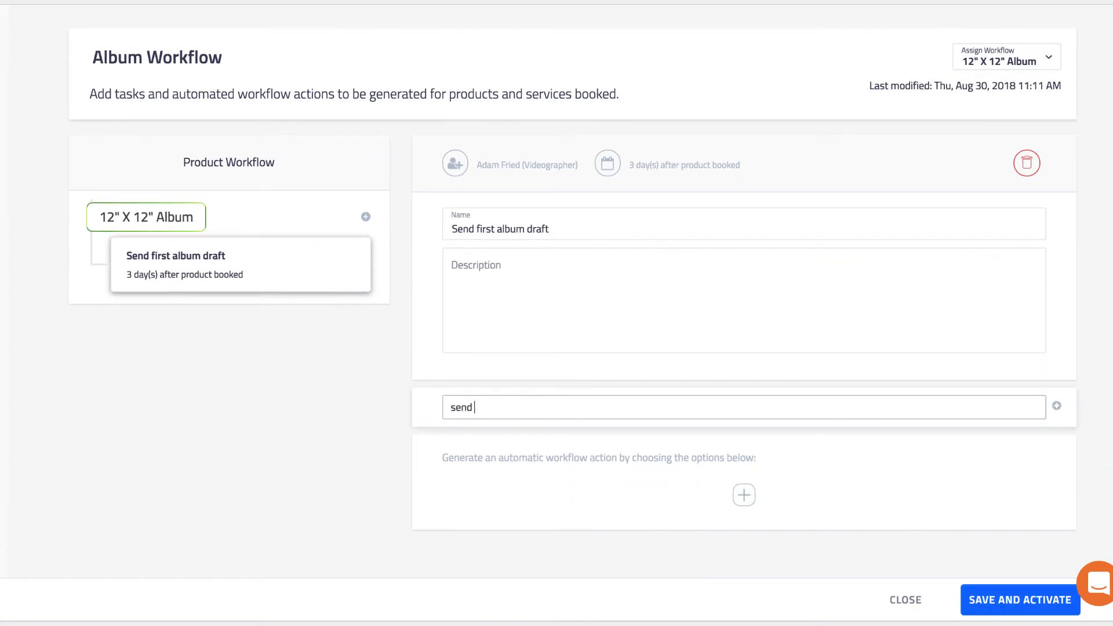
text(note to)
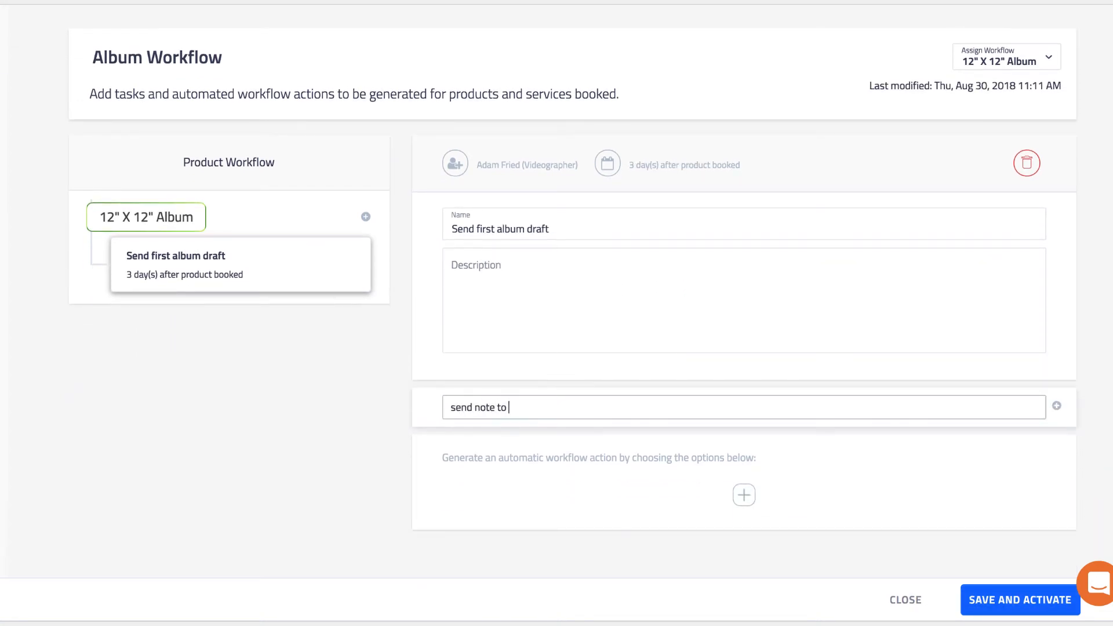
text(team)
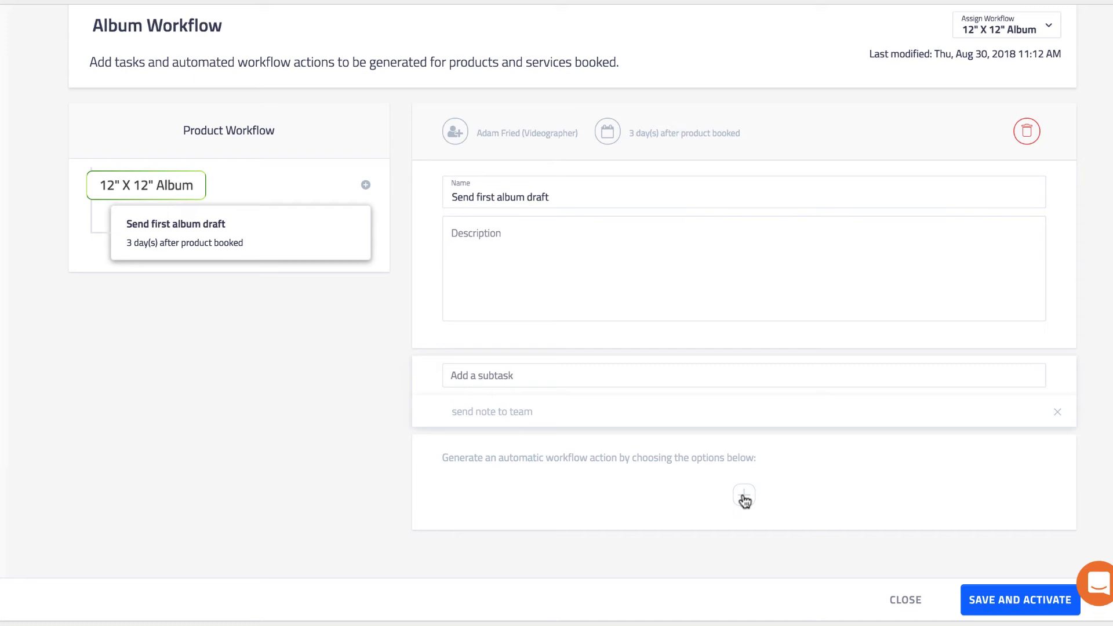
Add an automatic action sending Sample Email to the primary contact when the task is due.
click(744, 497)
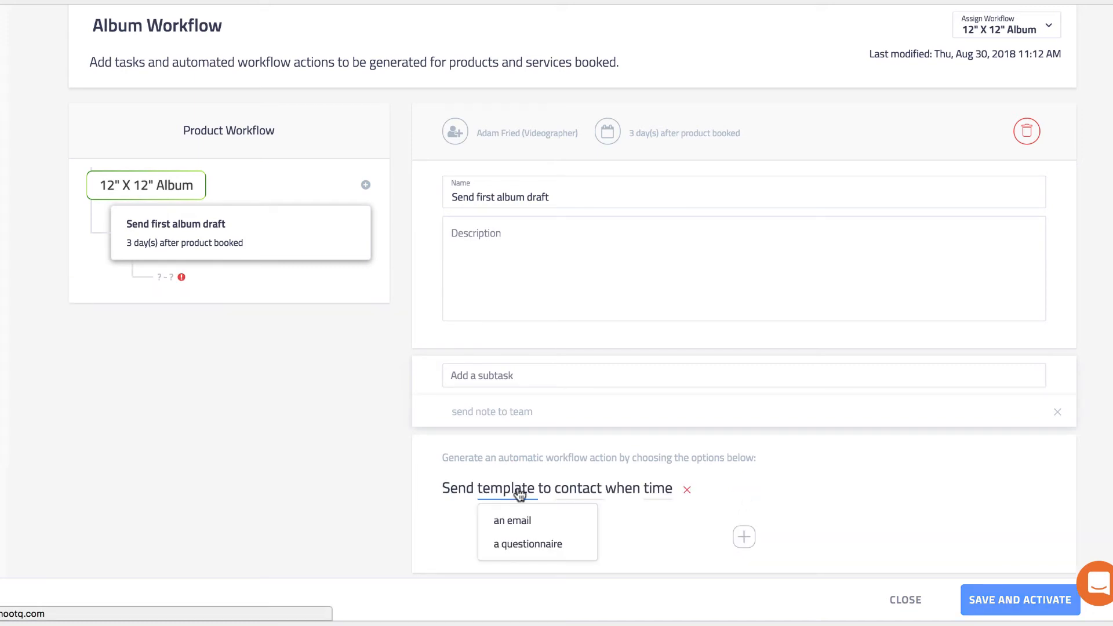
click(512, 521)
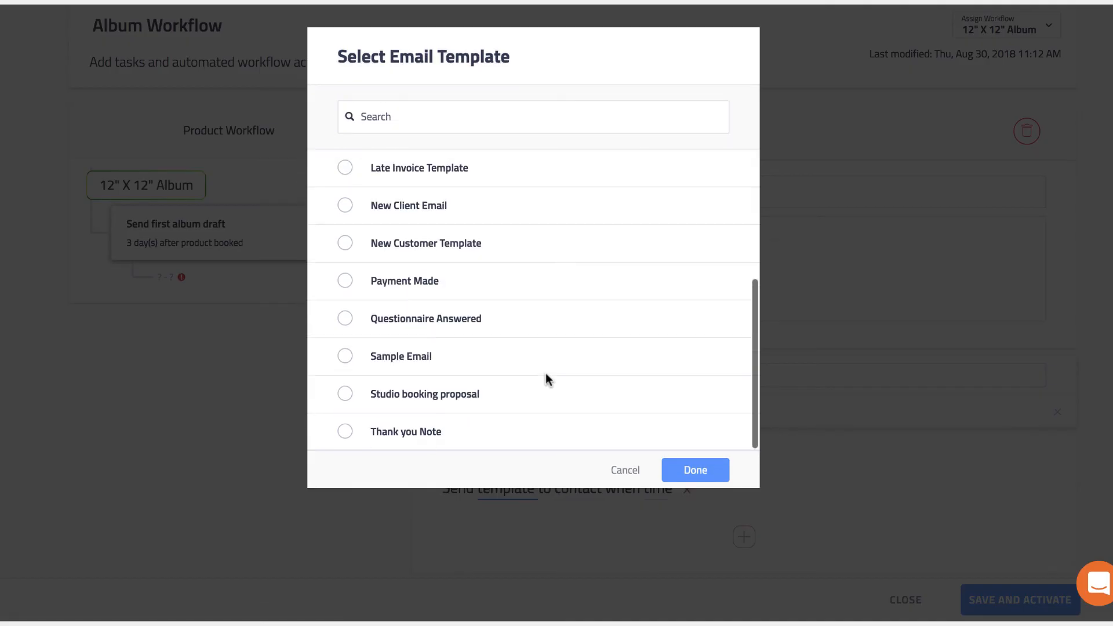
click(345, 355)
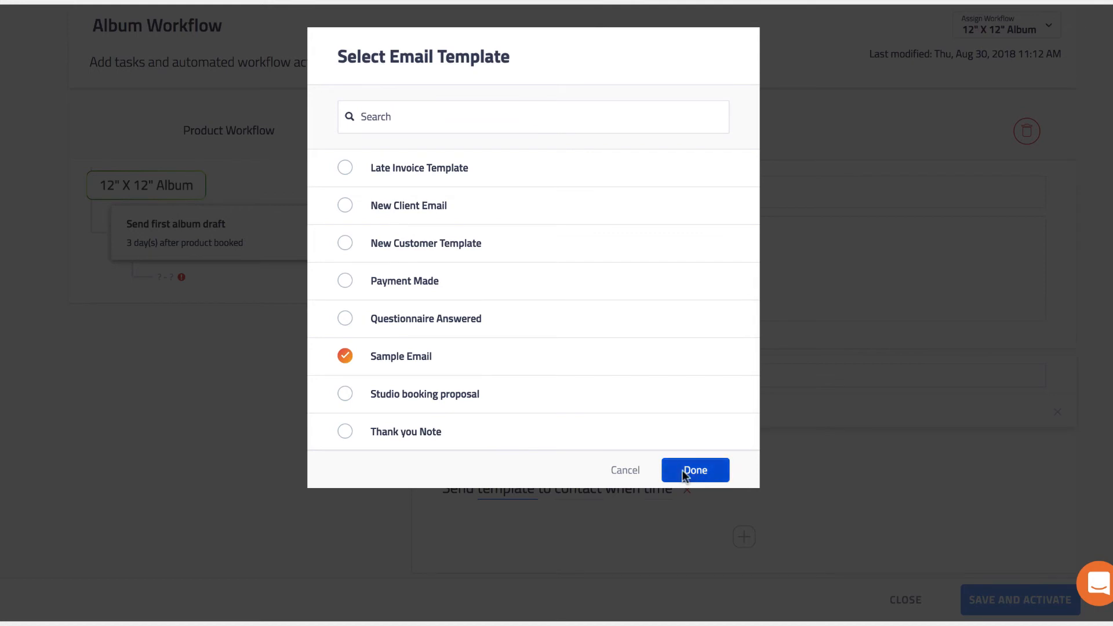
click(695, 471)
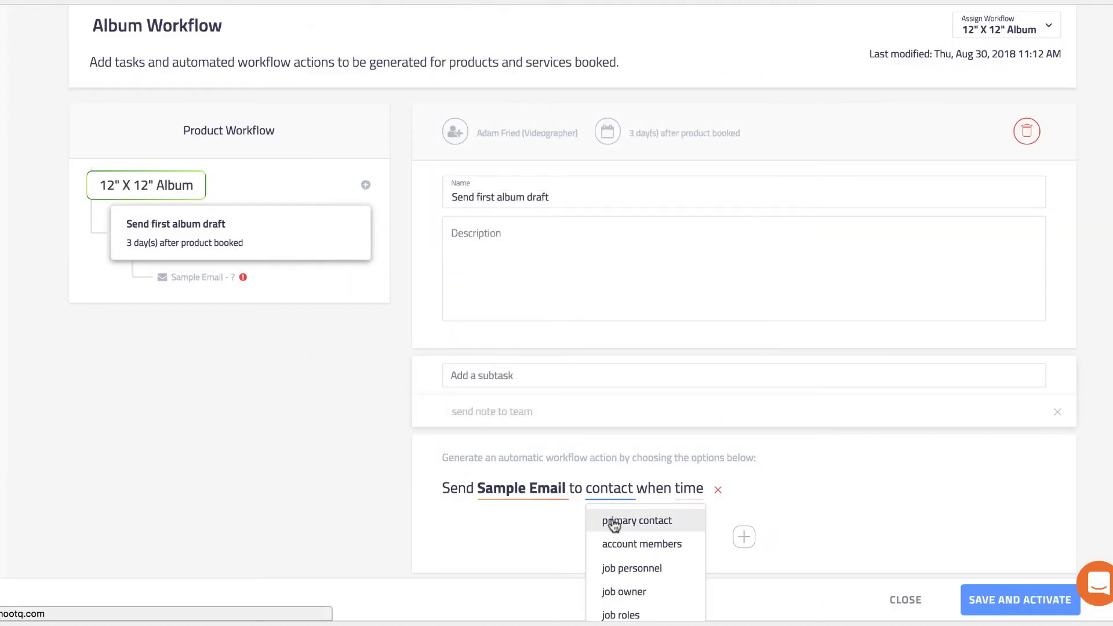
click(636, 520)
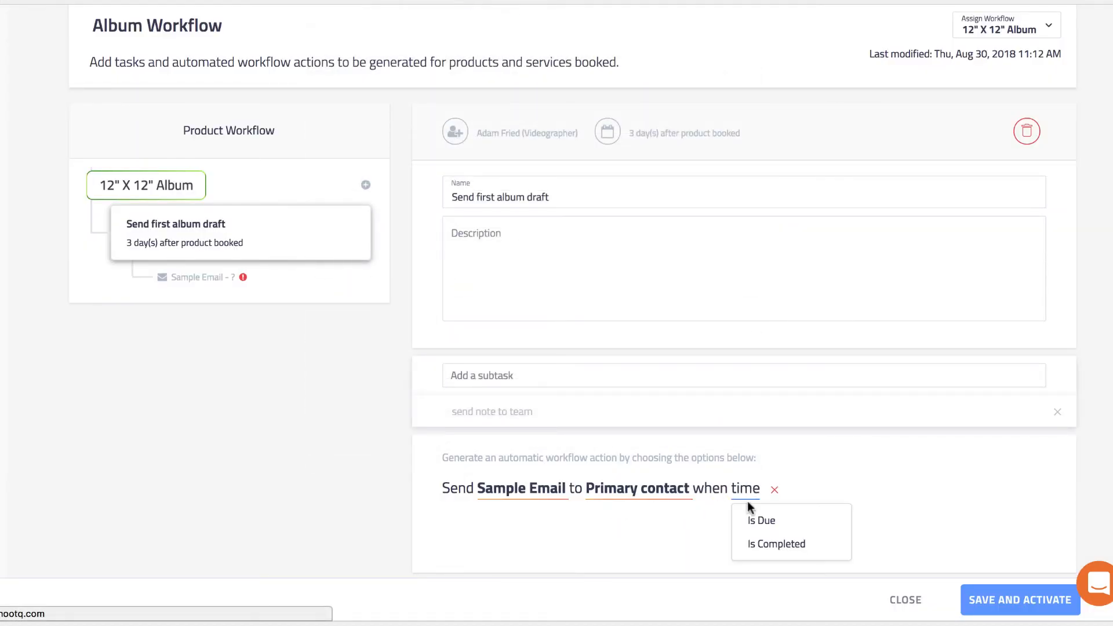
click(761, 520)
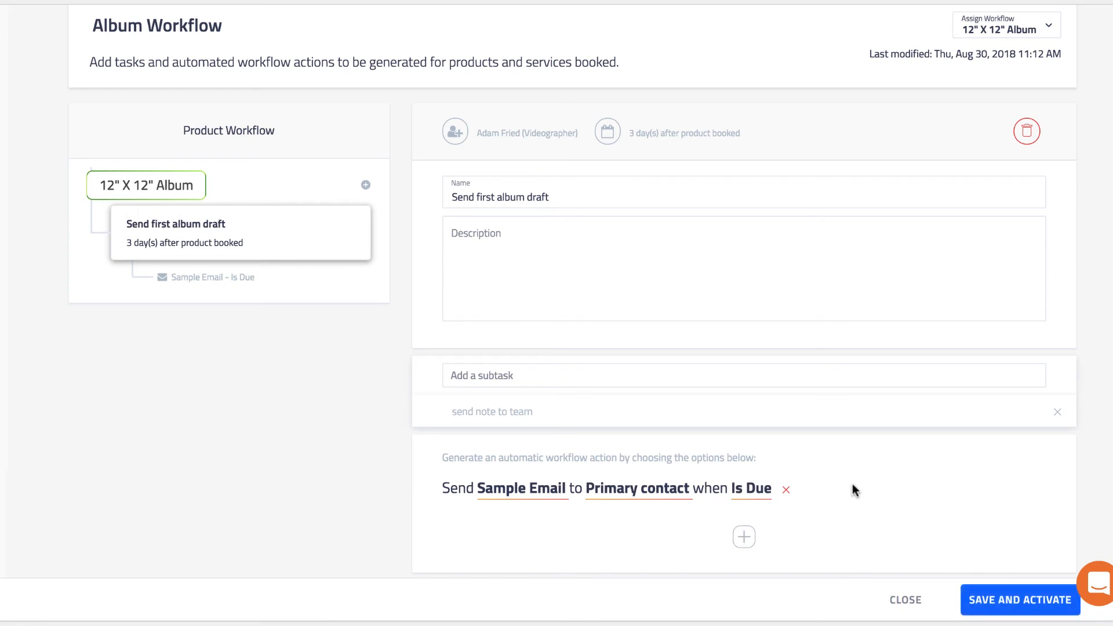
mouse_move(394, 176)
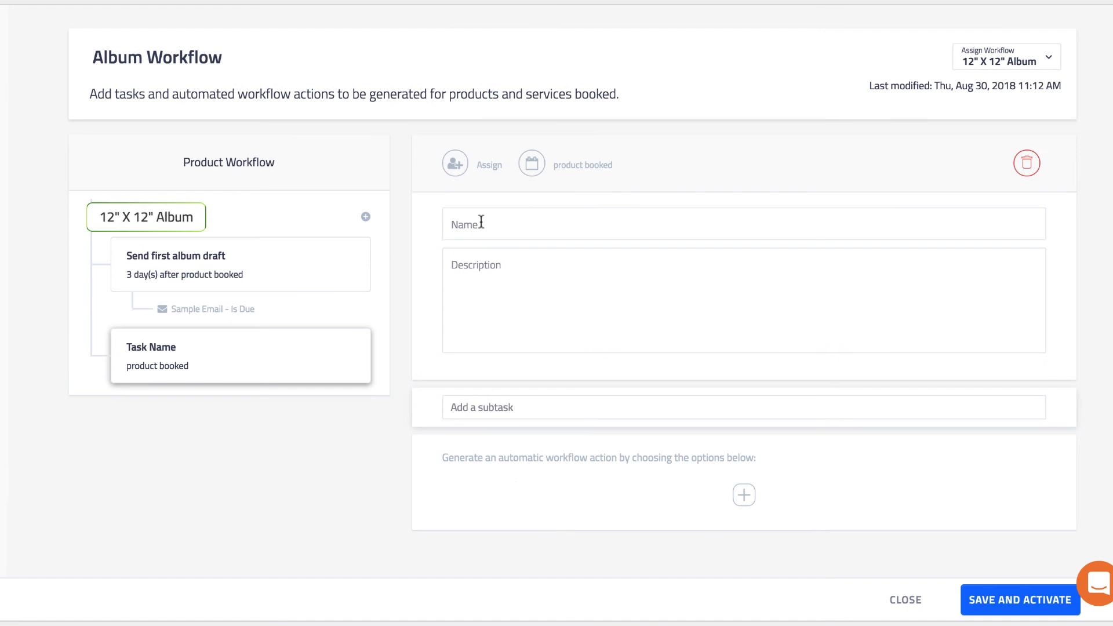
Delete the 'receive notes + send second draft' task, then save and activate the template.
text(receive notes + send second draft)
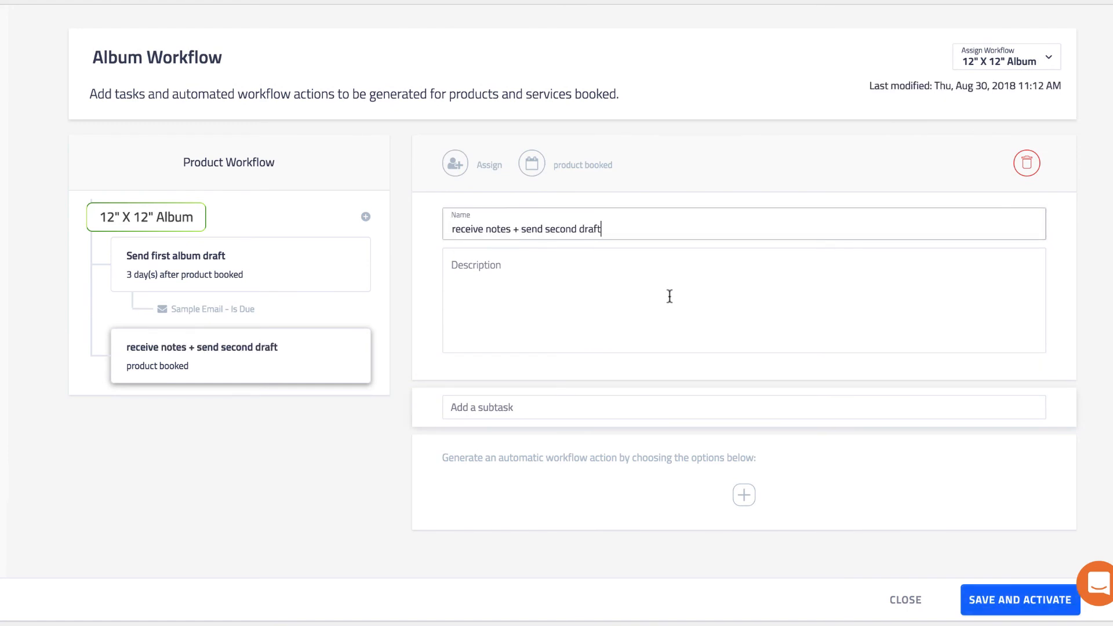
mouse_move(974, 140)
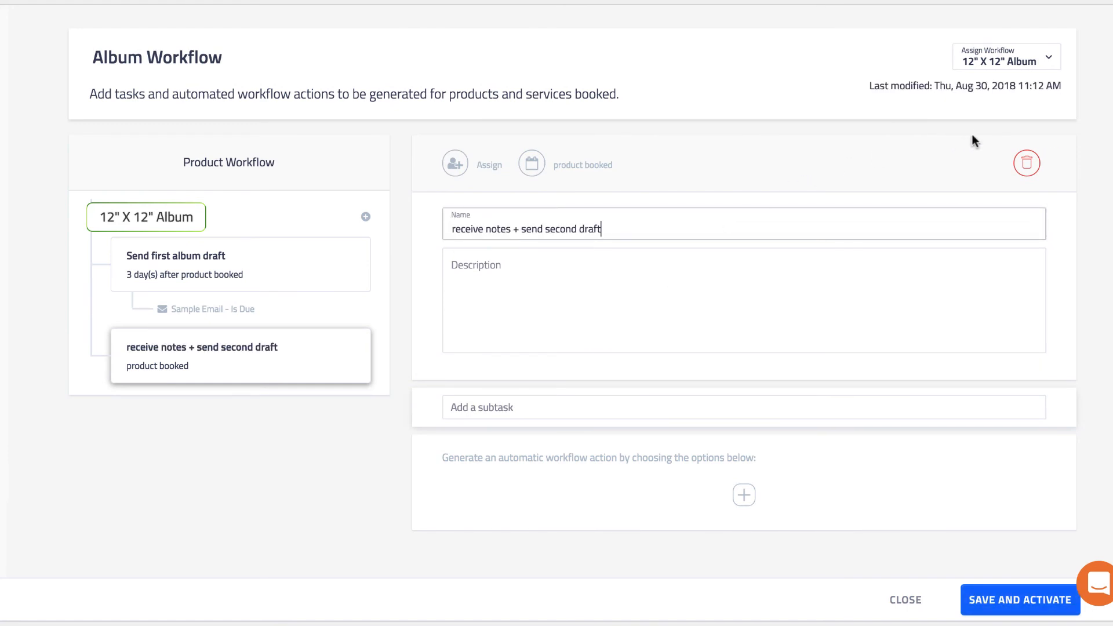
click(1027, 163)
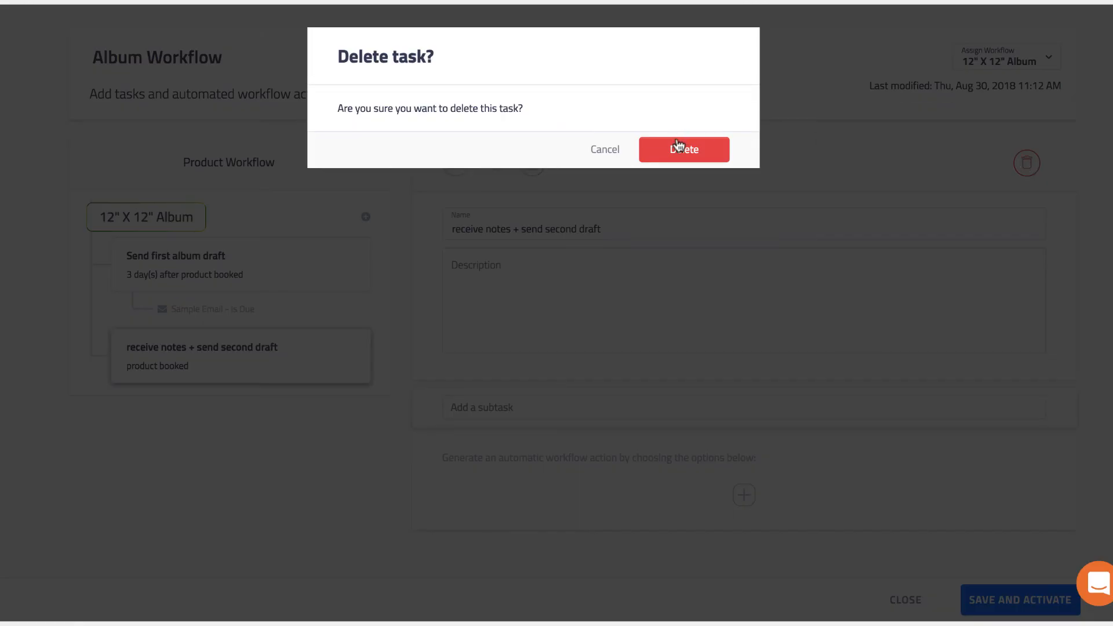
click(683, 149)
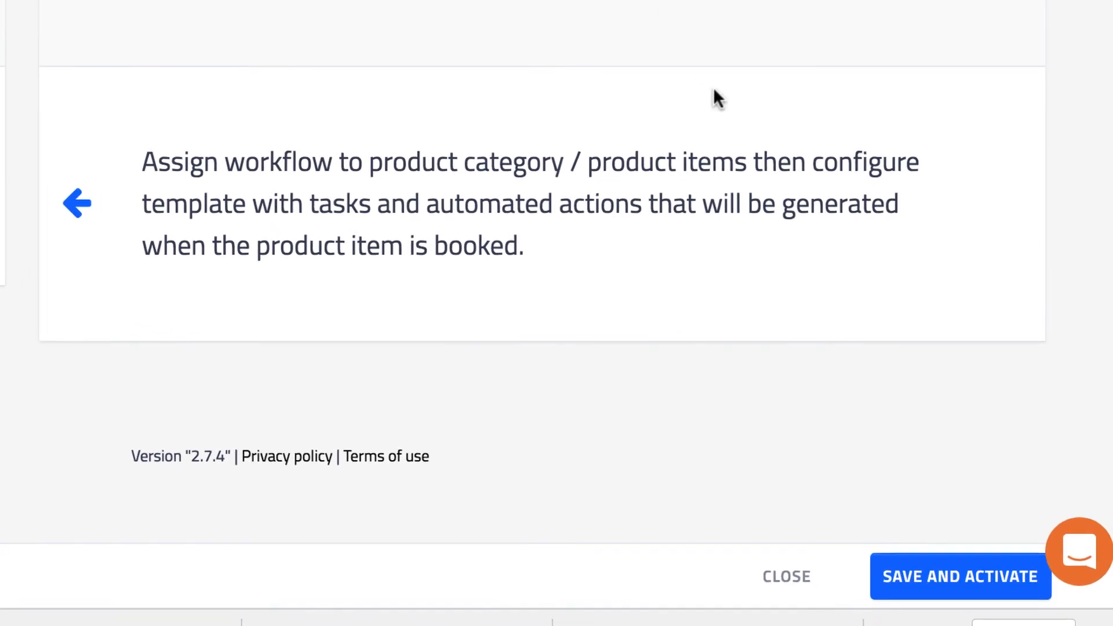
click(960, 576)
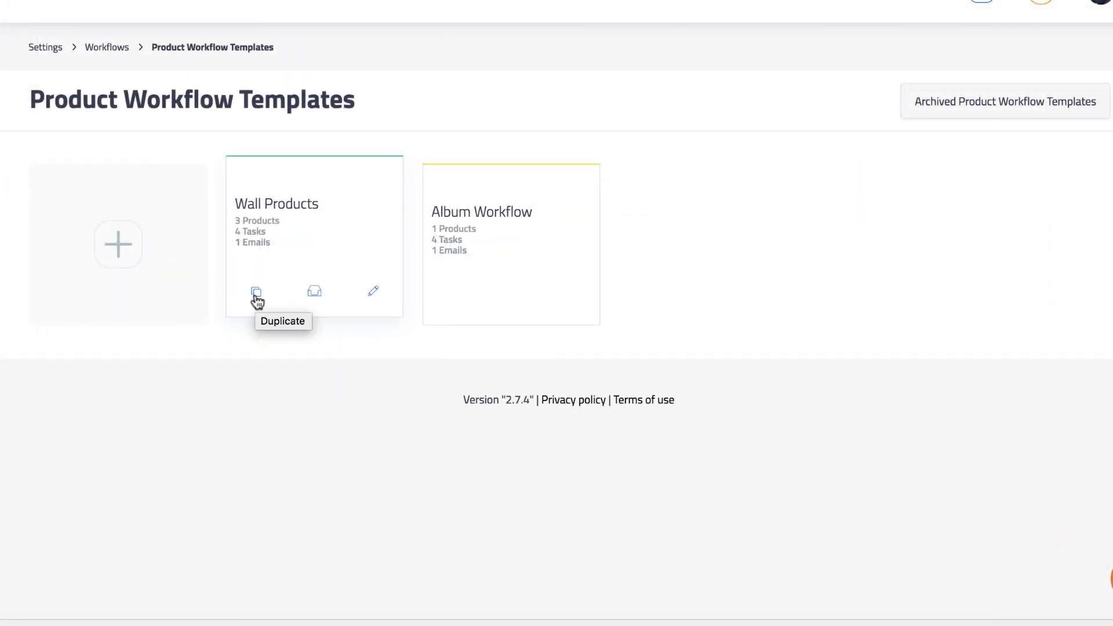
mouse_move(373, 294)
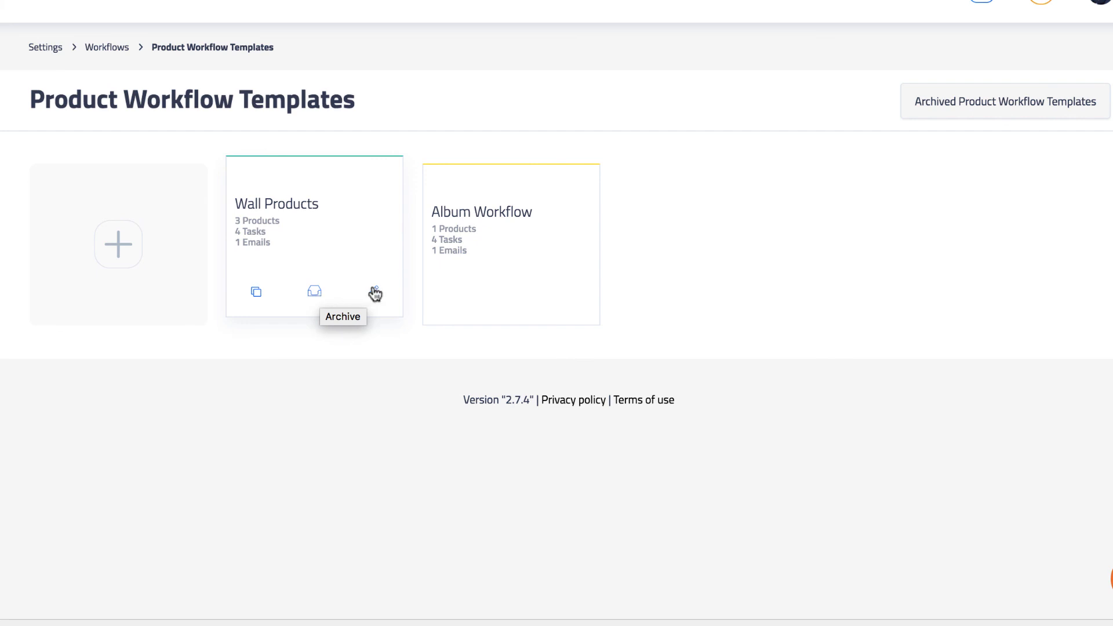